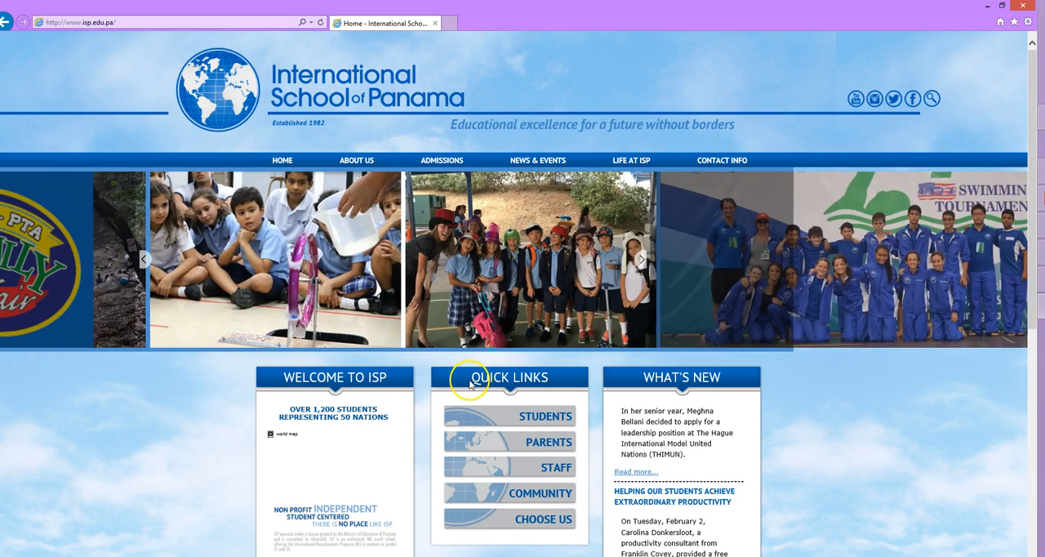
# - Sign in with username 'lfake@' and the password, choosing the Student role
pyautogui.click(545, 415)
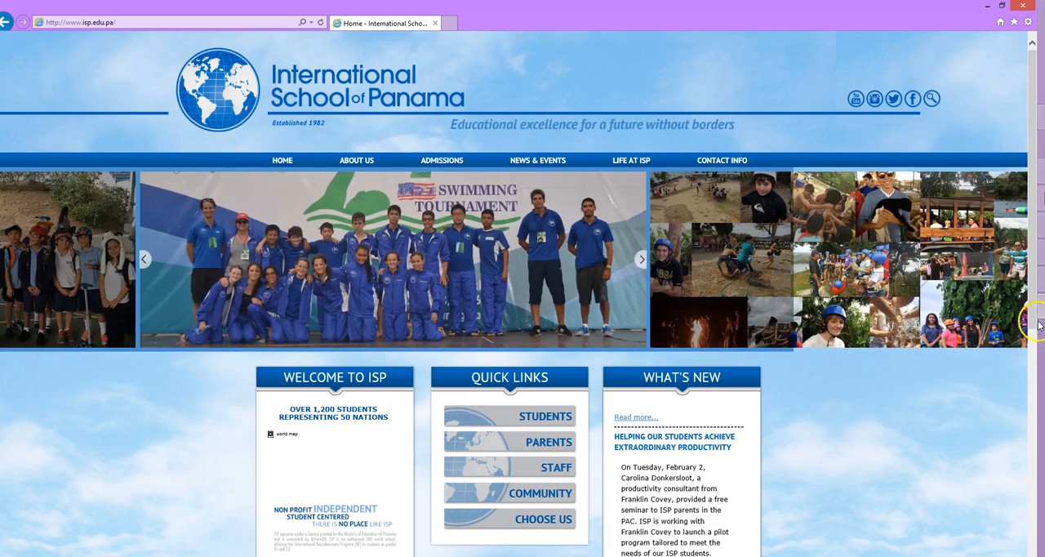
pyautogui.scroll(-3)
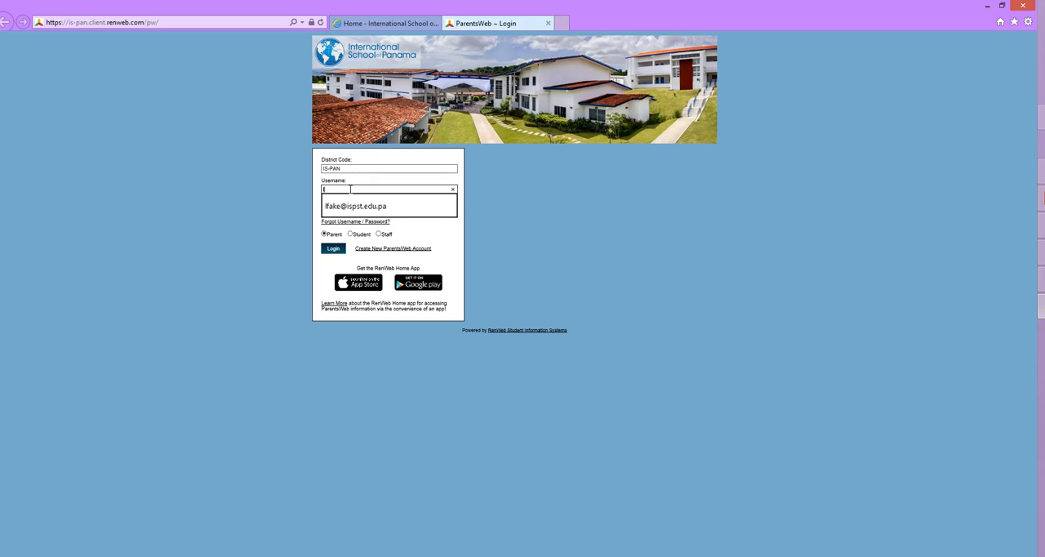
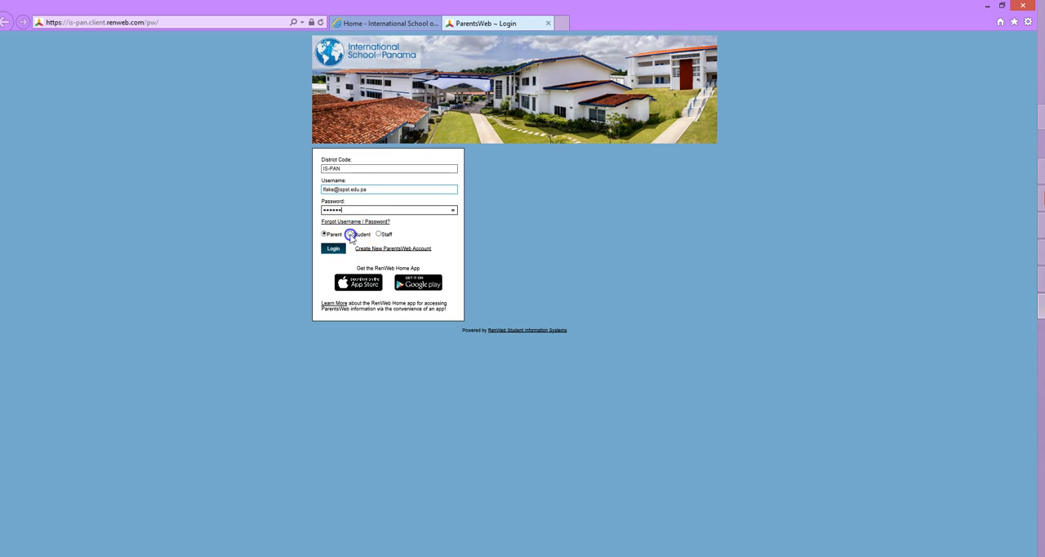
pyautogui.click(350, 235)
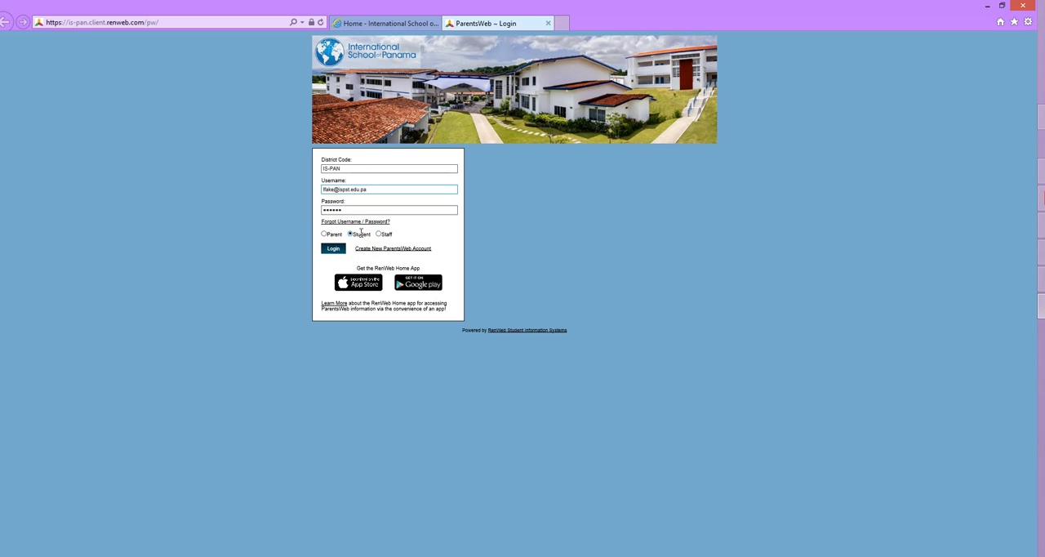
pyautogui.click(333, 248)
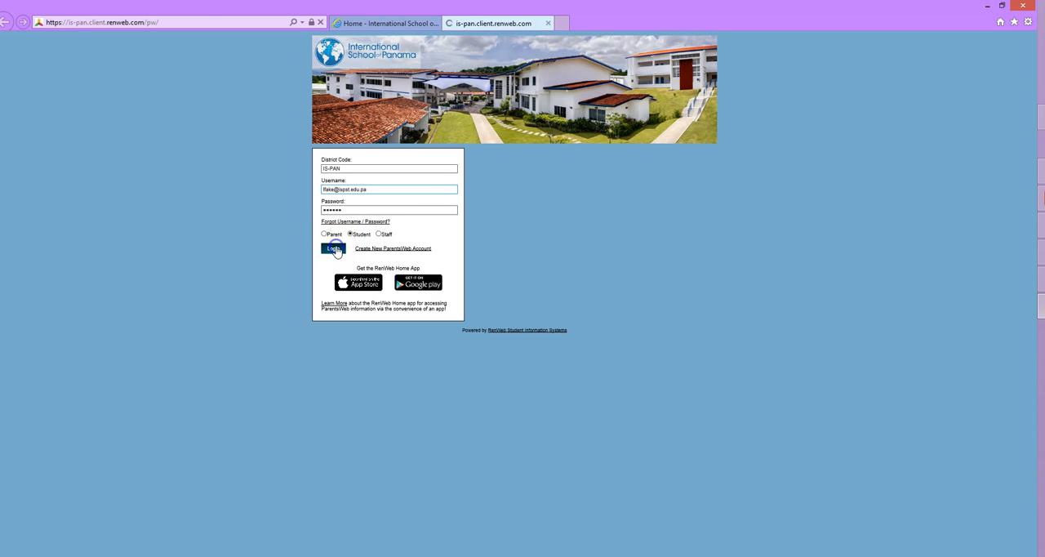
pyautogui.click(333, 248)
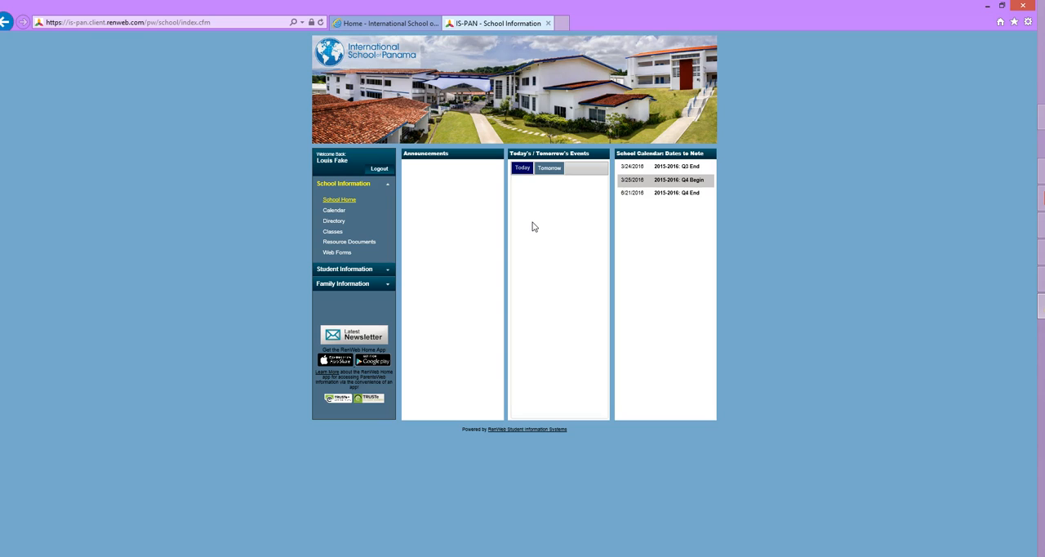
pyautogui.moveTo(438, 176)
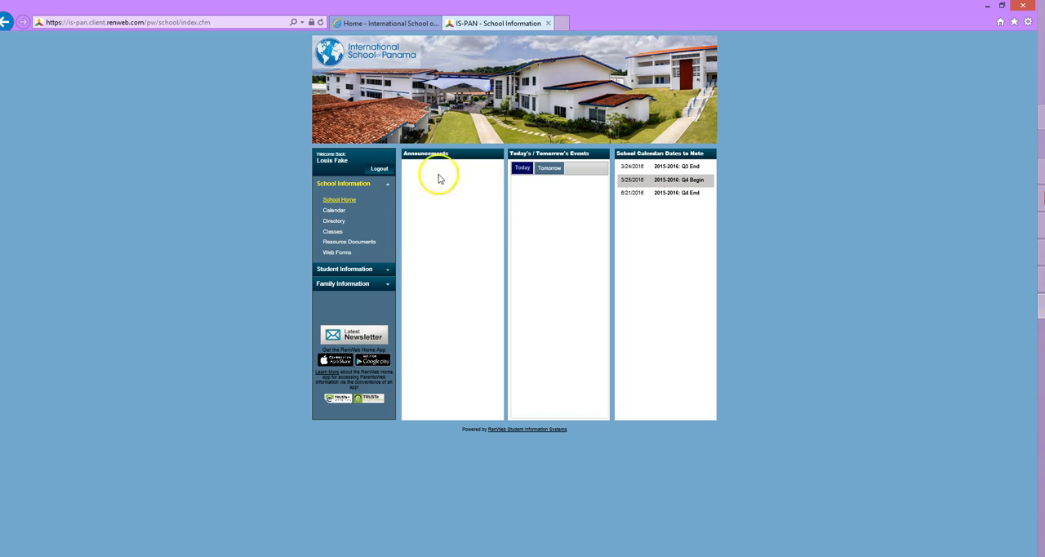
pyautogui.moveTo(343, 170)
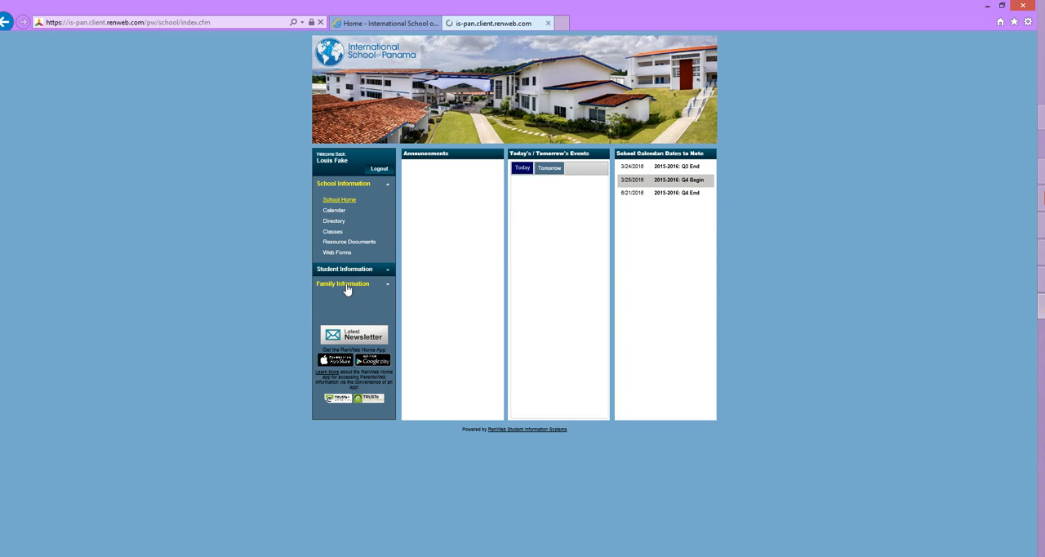
# - Go to Family Information to load the Family Home page
pyautogui.click(343, 284)
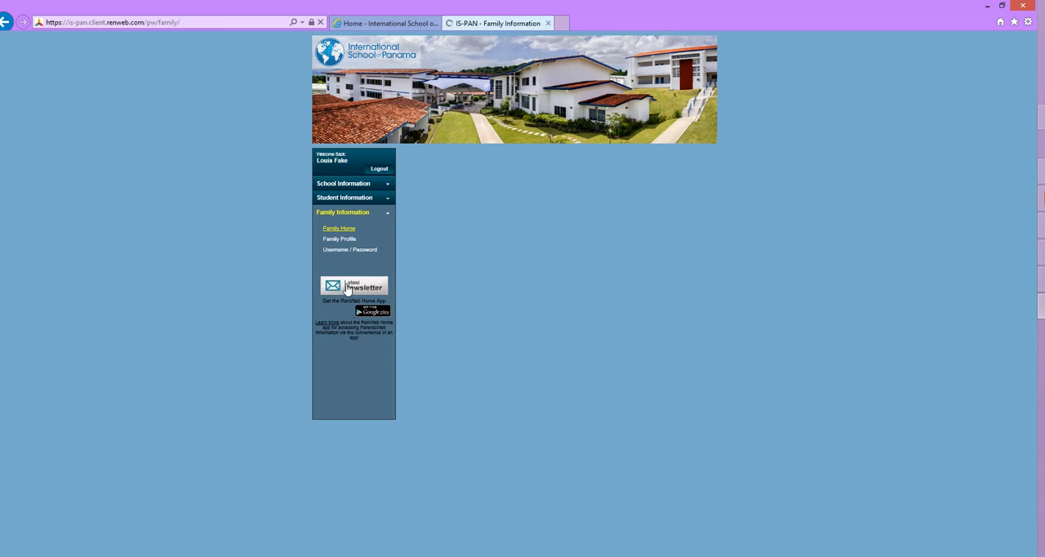
pyautogui.click(339, 228)
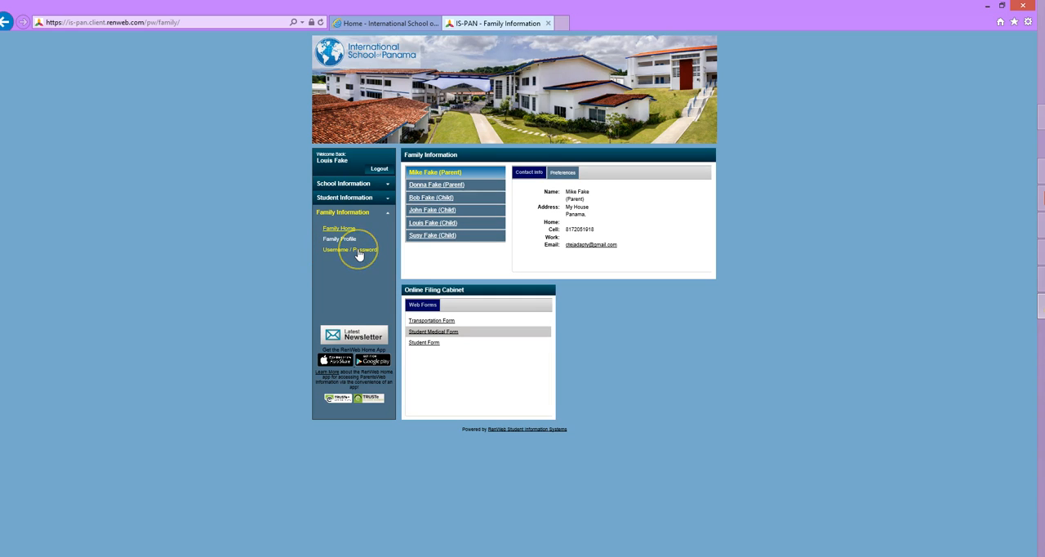
# - Go to the Username / Password page under Family Information
pyautogui.click(350, 250)
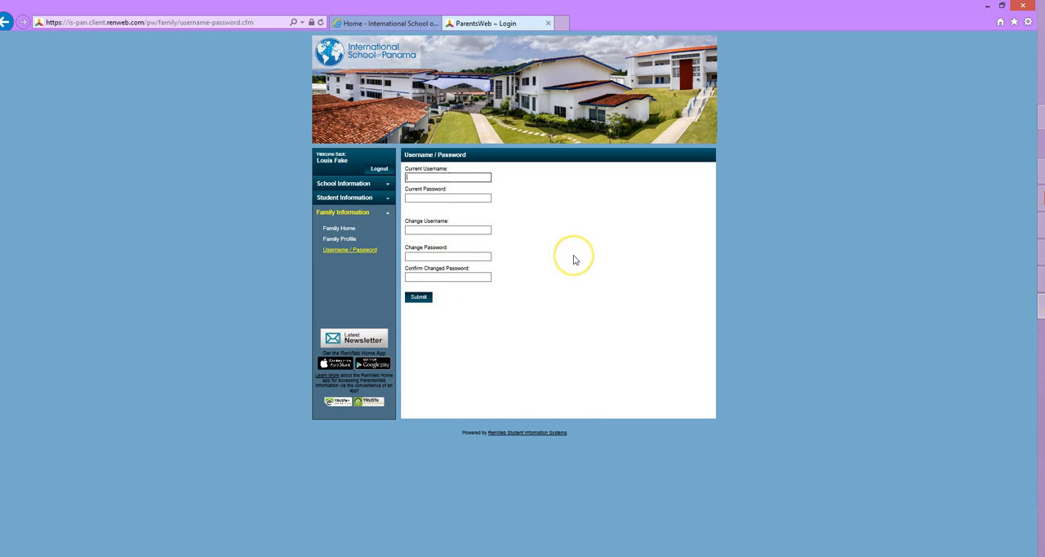
pyautogui.moveTo(575, 259)
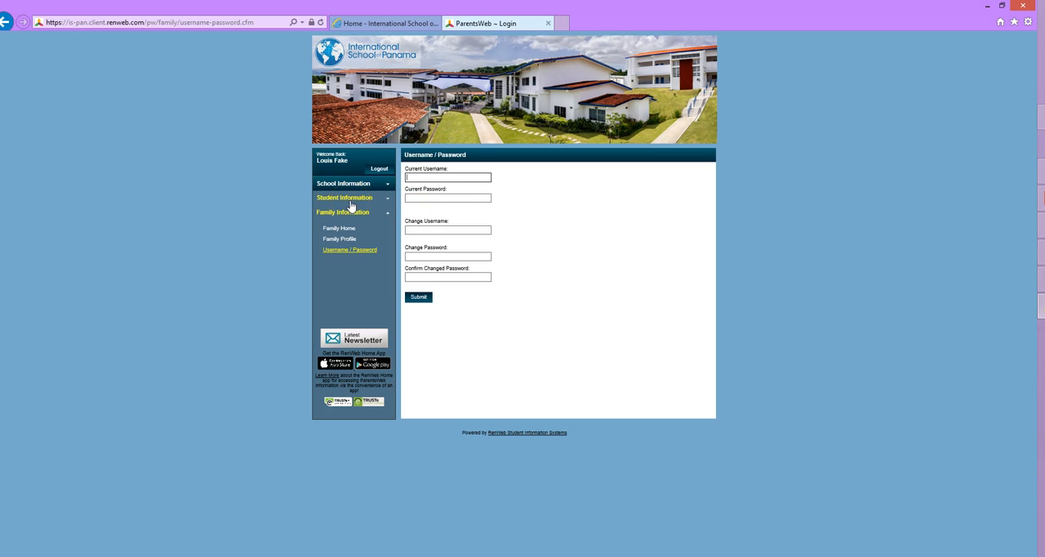
# - Go to Student Information and load the 12th grade Course Request form
pyautogui.click(343, 198)
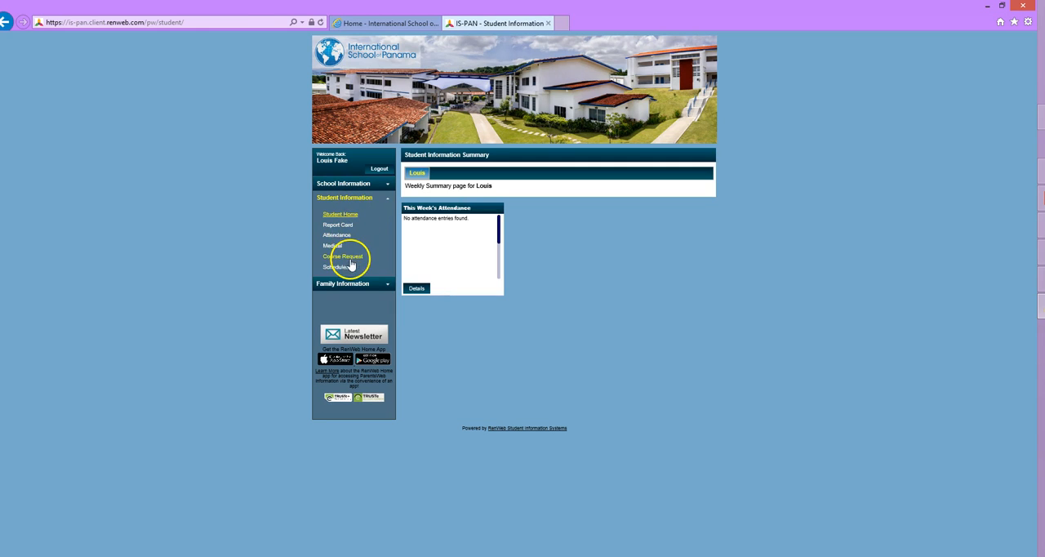
pyautogui.moveTo(346, 215)
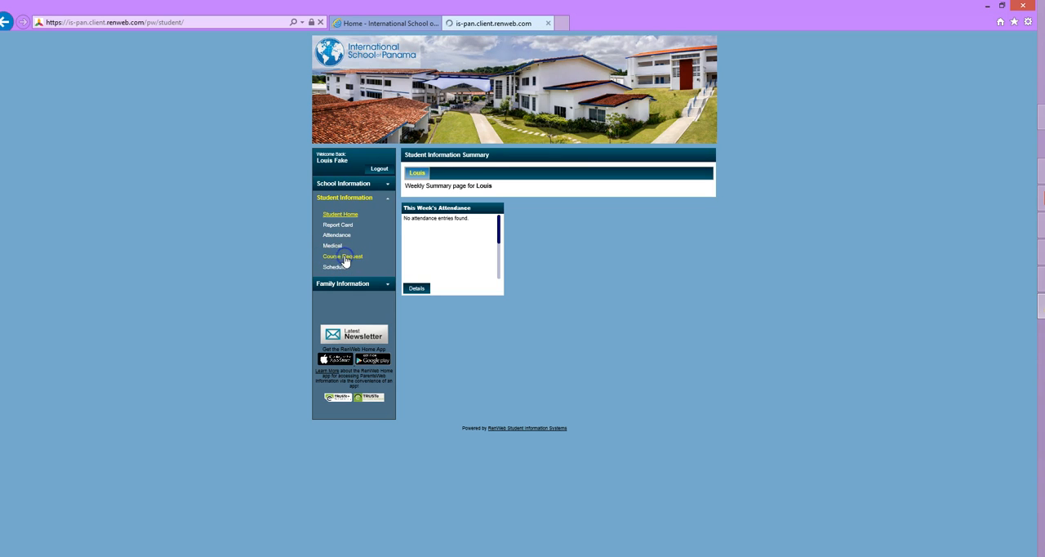
pyautogui.click(343, 255)
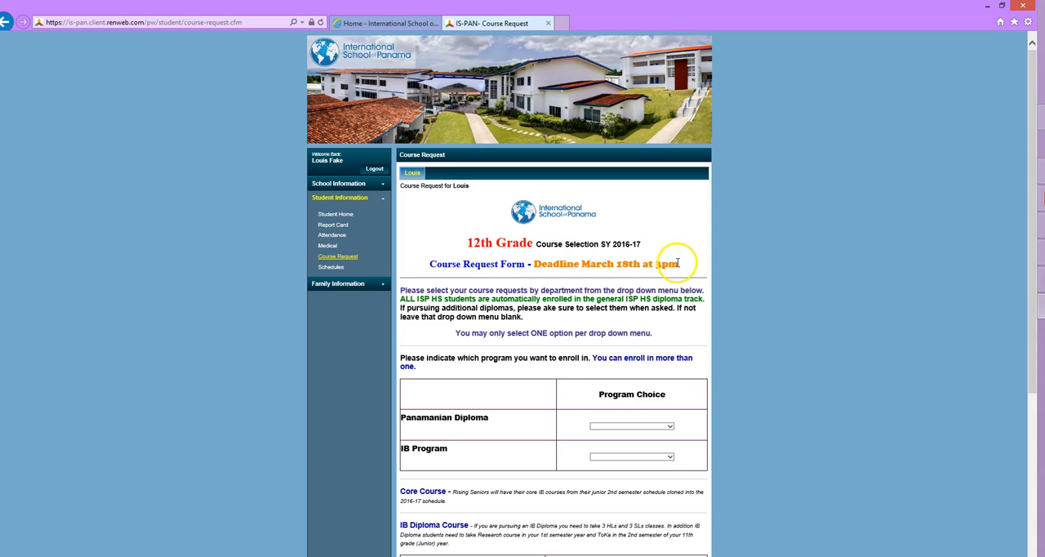
pyautogui.moveTo(1032, 169)
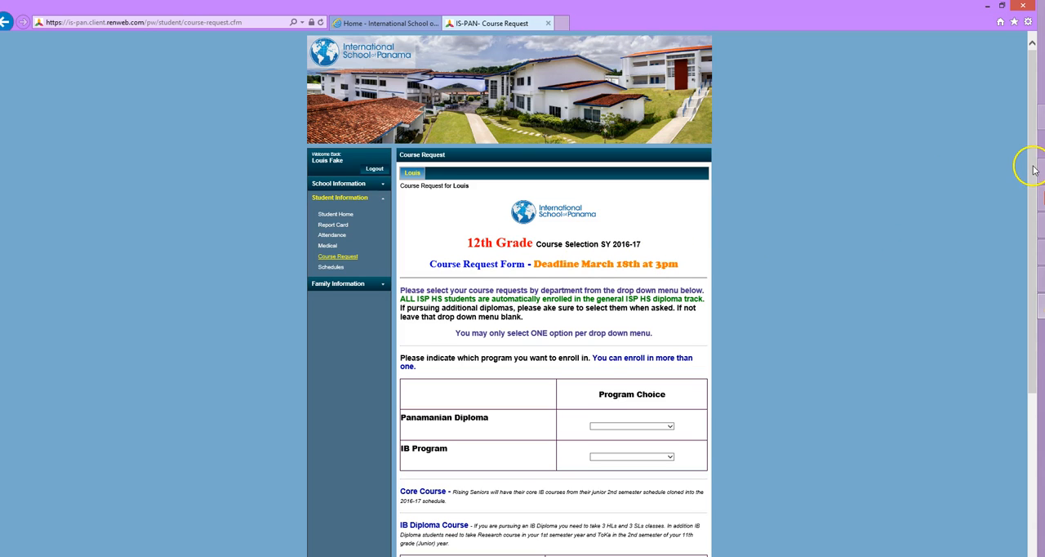
pyautogui.scroll(-3)
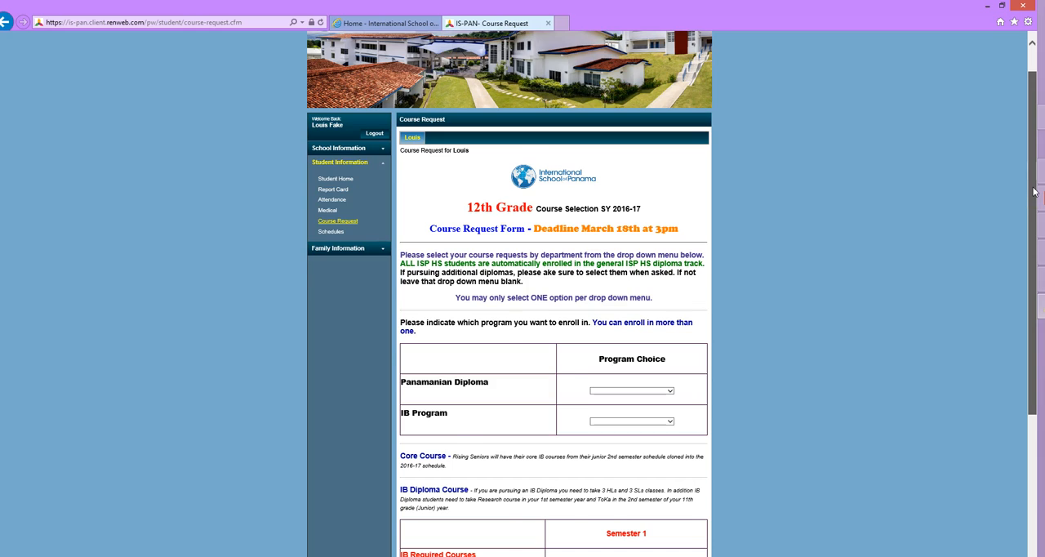
pyautogui.scroll(-3)
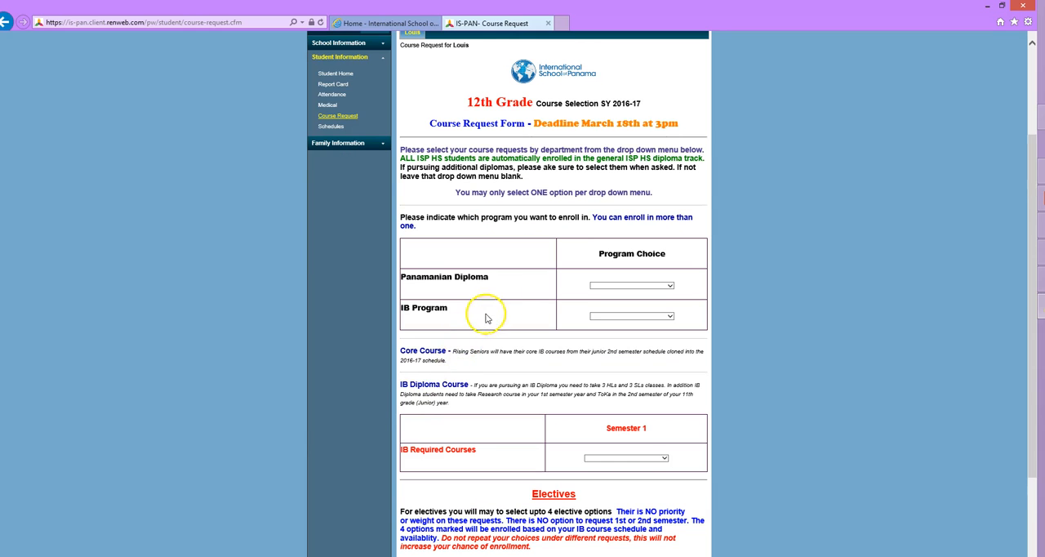
pyautogui.moveTo(520, 232)
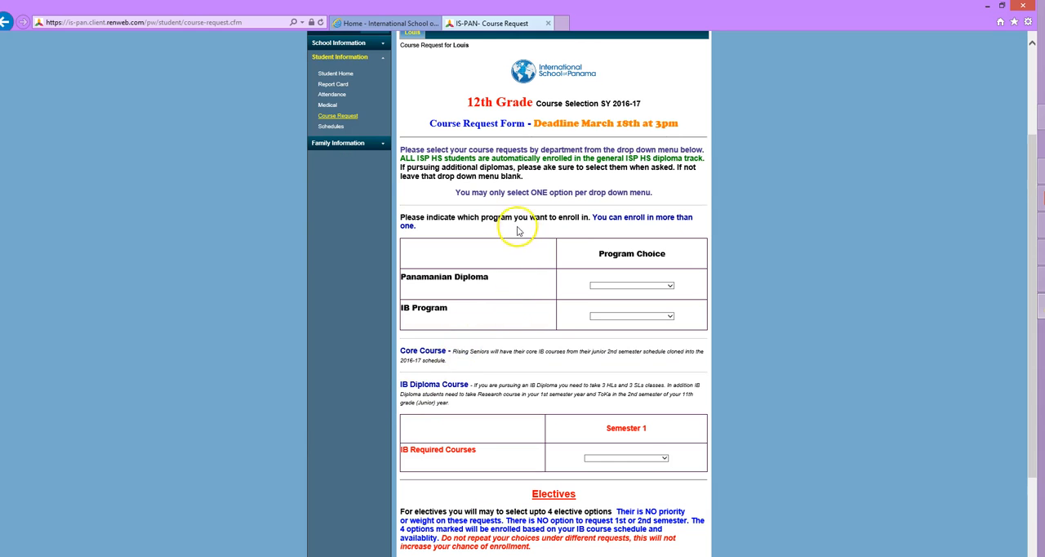
pyautogui.moveTo(519, 235)
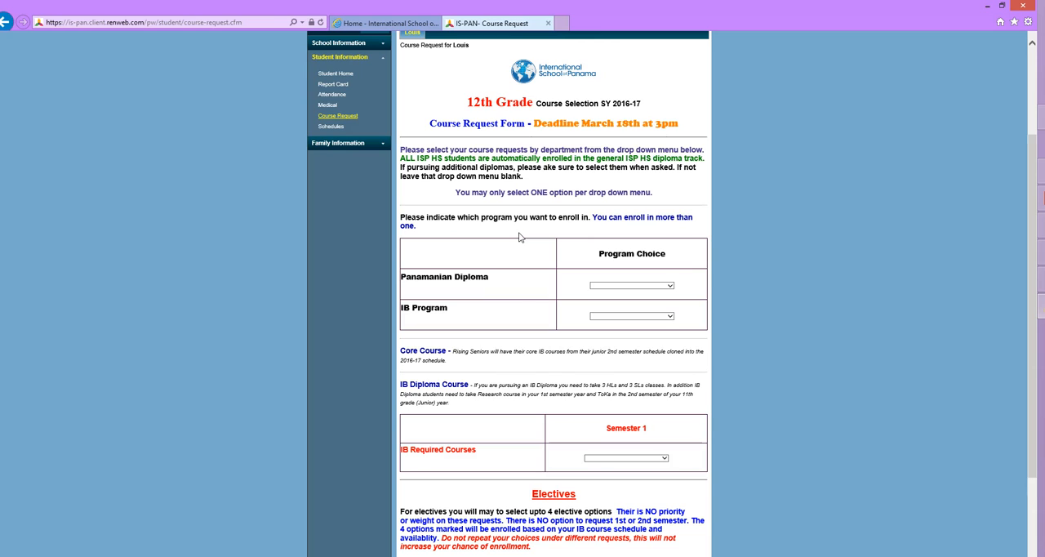
pyautogui.moveTo(529, 454)
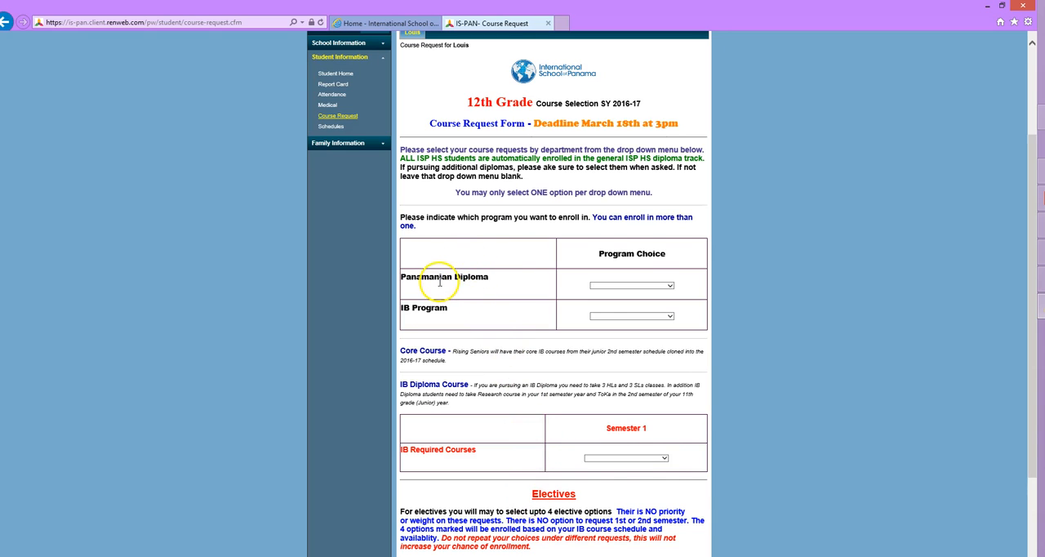
# - Choose IB Diploma 12th as the IB Program on the course request form
pyautogui.click(630, 284)
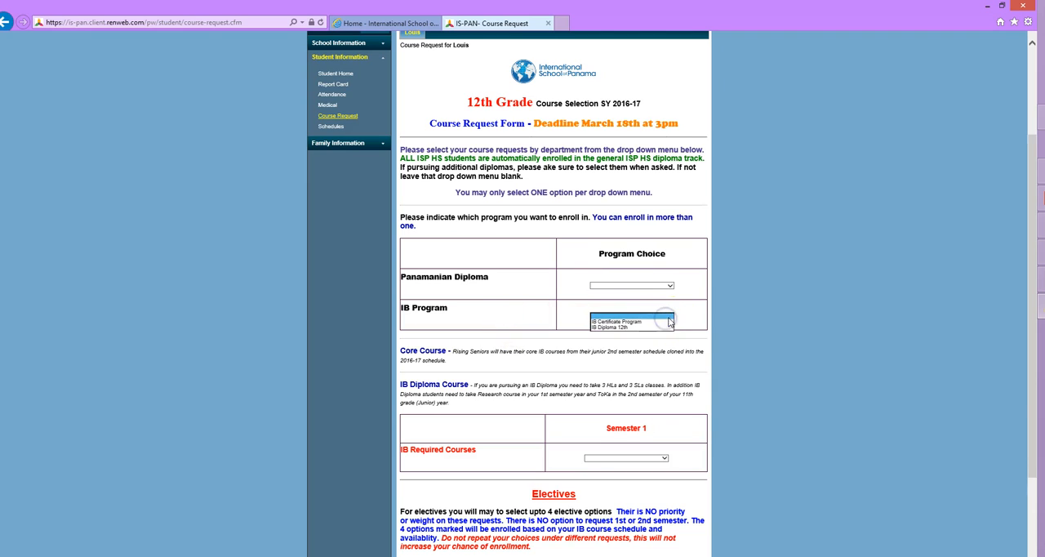
pyautogui.click(619, 321)
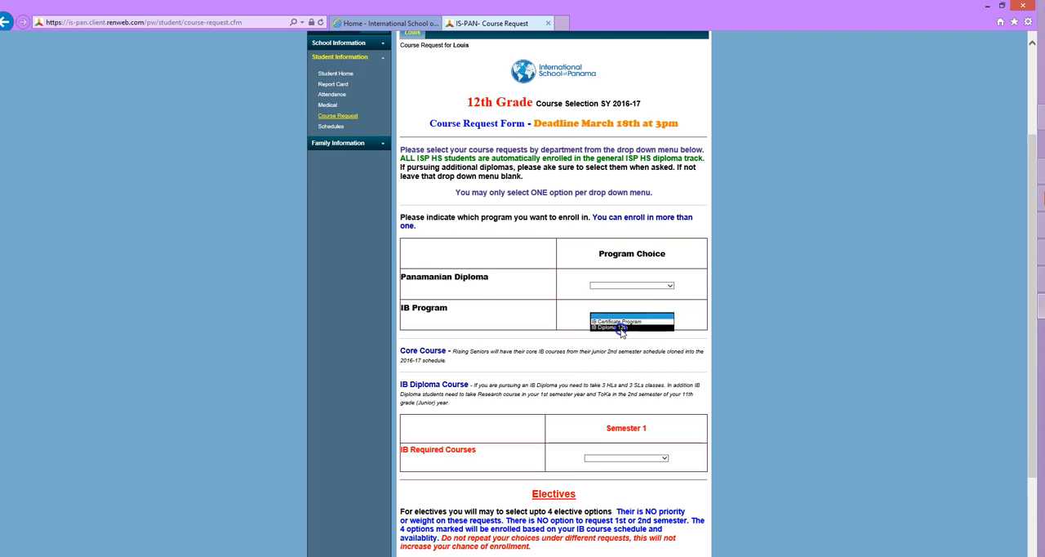
pyautogui.click(620, 327)
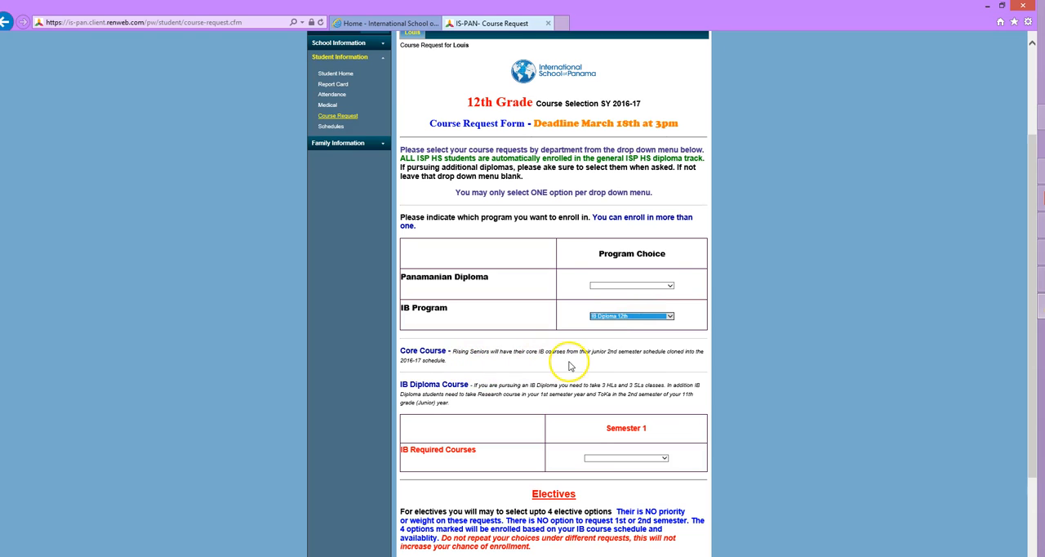
pyautogui.moveTo(428, 402)
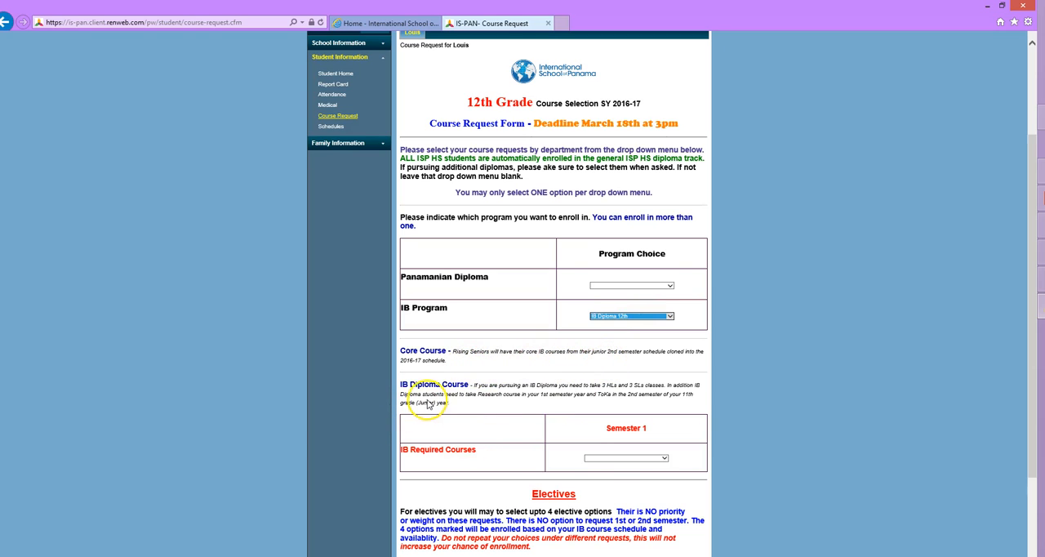
# - Choose IB Theory of Knowledge 12 as the Semester 1 IB required course
pyautogui.click(625, 457)
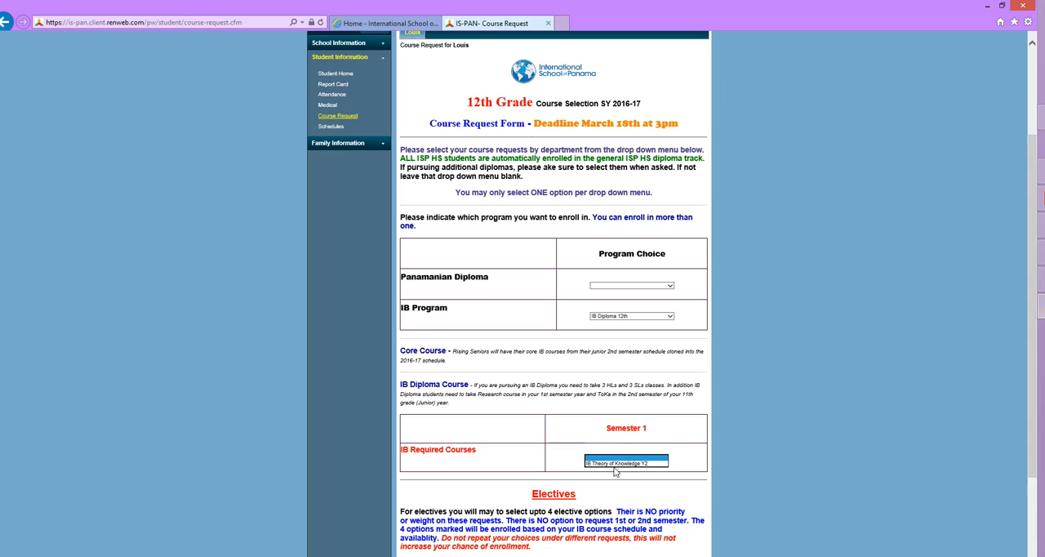
pyautogui.click(626, 462)
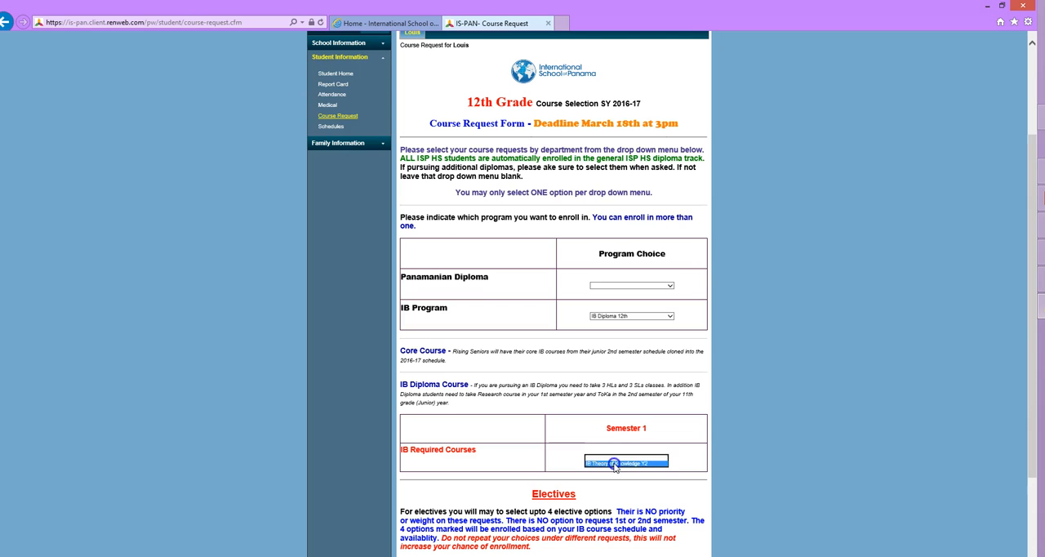
pyautogui.scroll(-3)
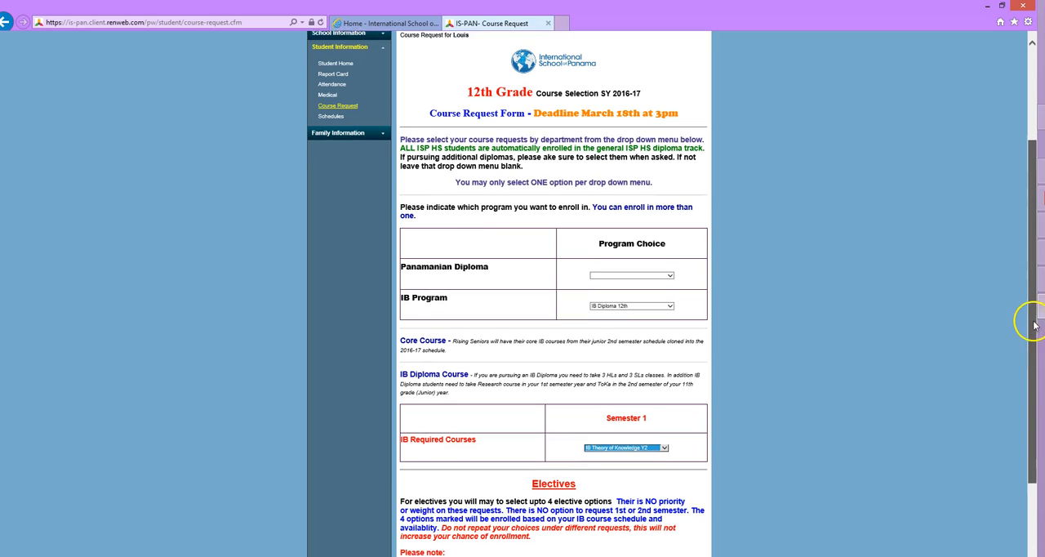
pyautogui.scroll(-3)
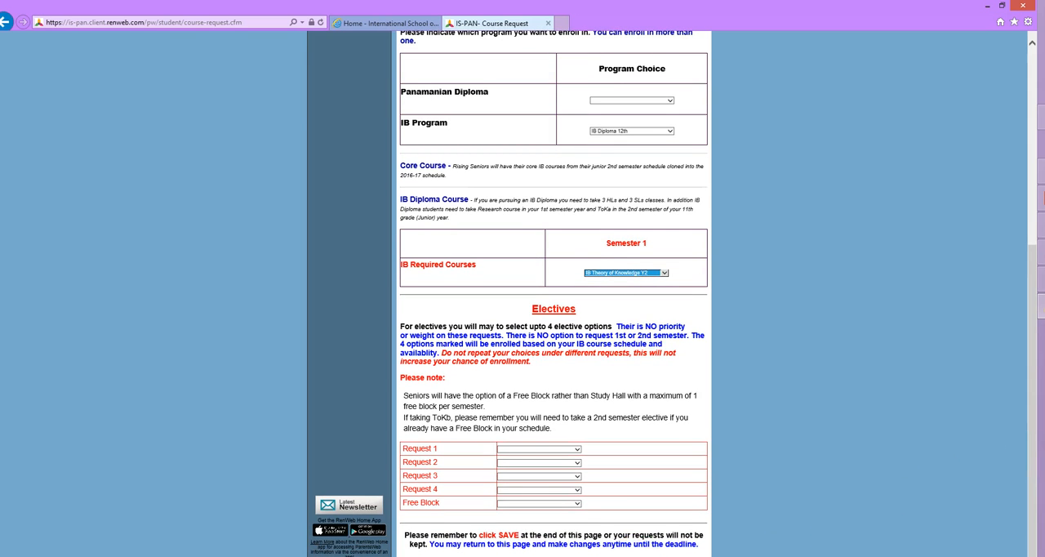
pyautogui.scroll(-3)
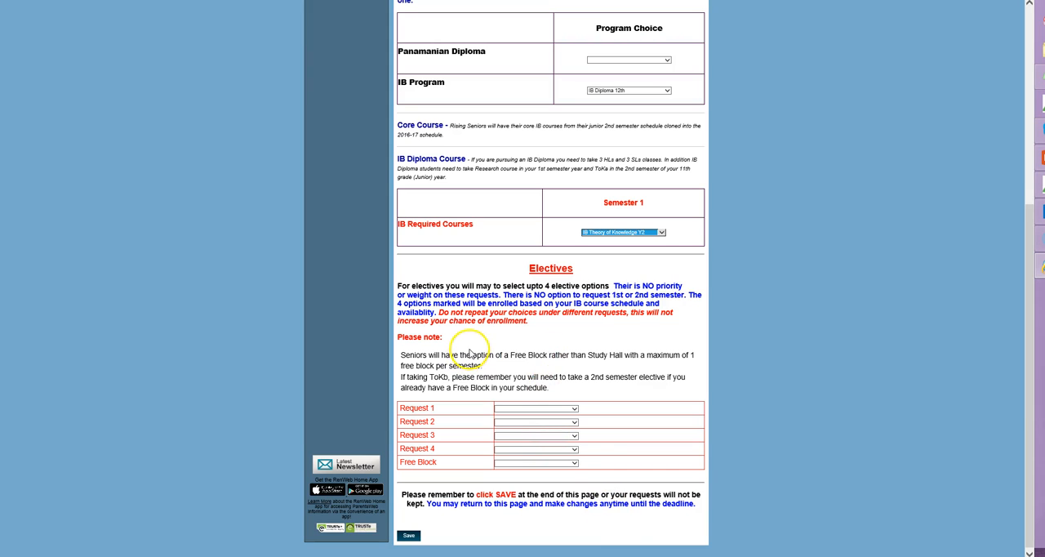
pyautogui.moveTo(596, 338)
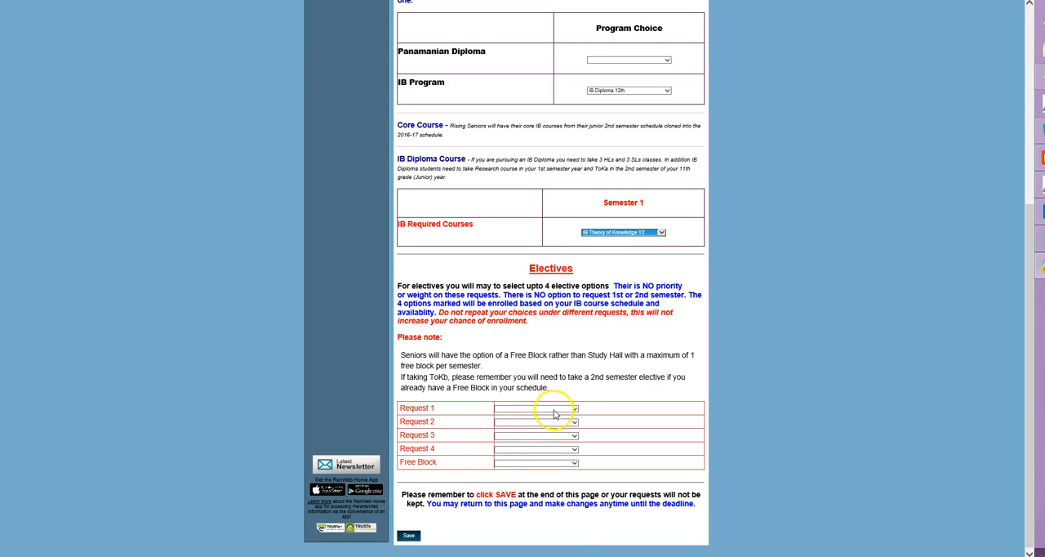
# - Request Drawing 1, Girls Fitness, Computer Studies 1, French Intermediate and Free Block for Seniors
pyautogui.click(536, 408)
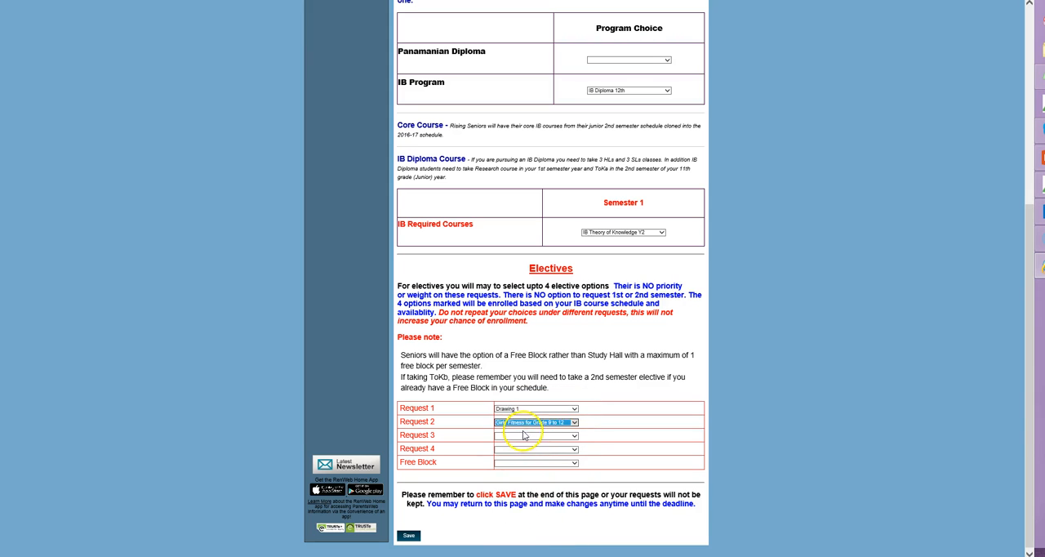
pyautogui.click(536, 435)
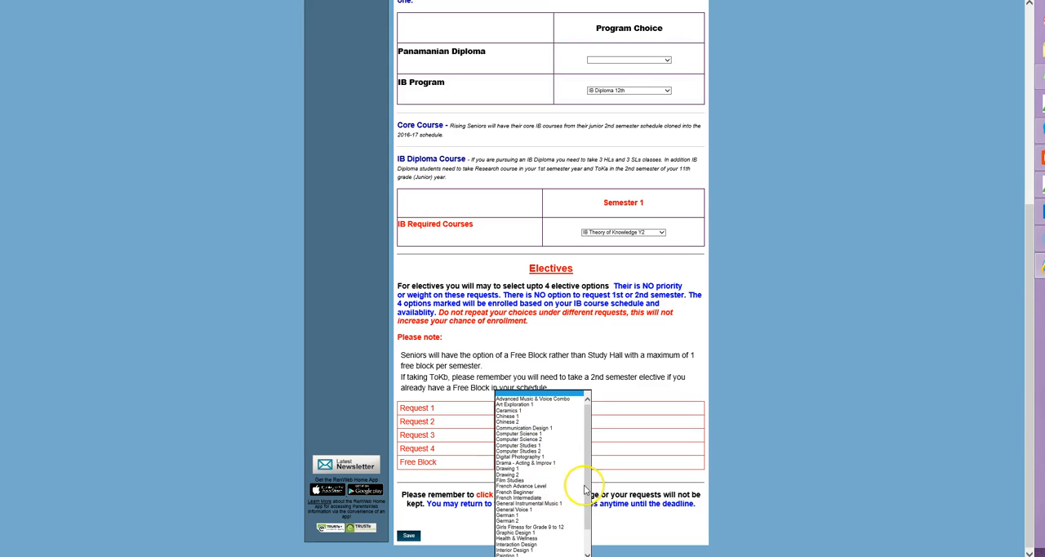
pyautogui.click(520, 448)
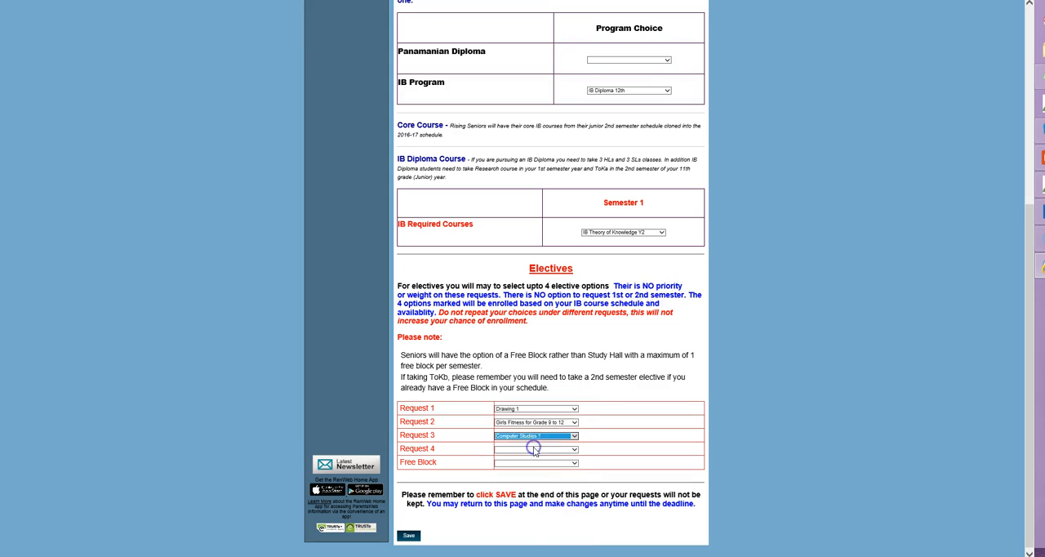
pyautogui.click(536, 447)
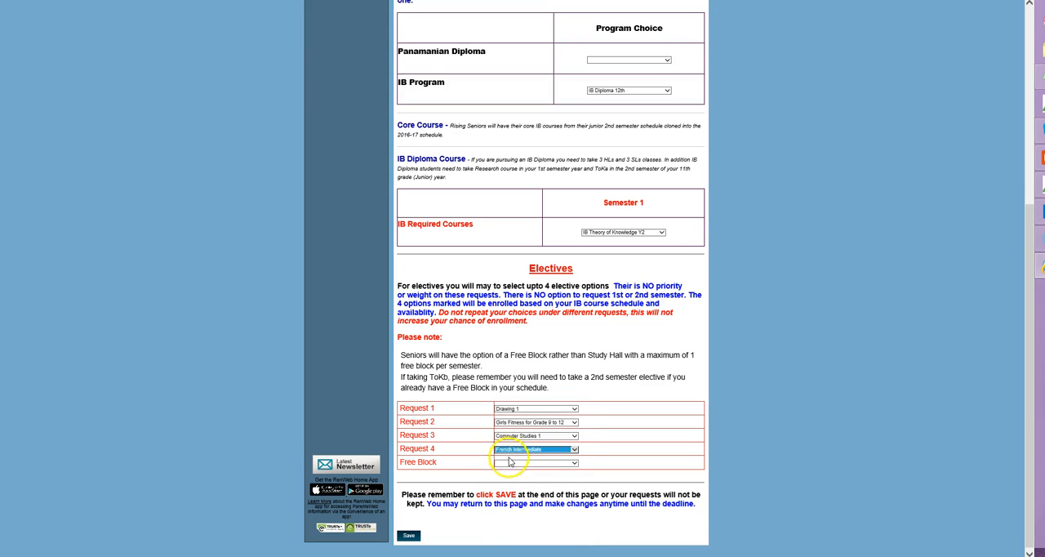
pyautogui.click(536, 462)
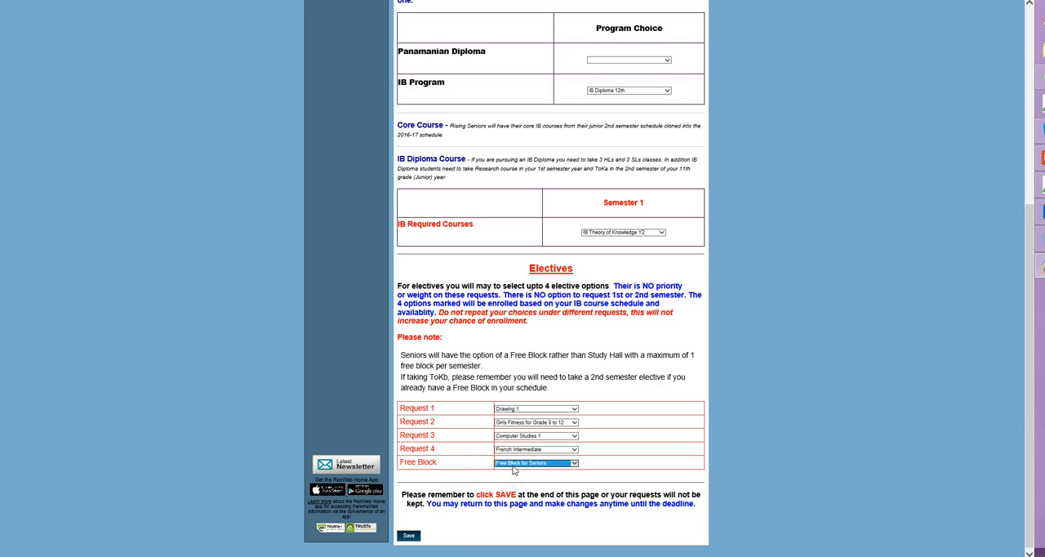
# - Save the course requests so 'Updated Course Requests!' is confirmed
pyautogui.click(408, 536)
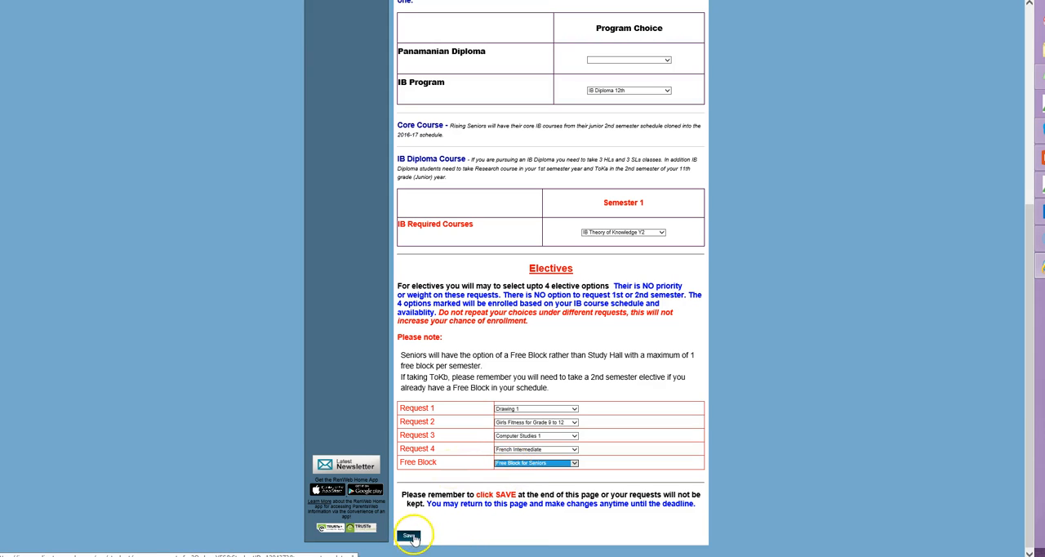
pyautogui.click(408, 535)
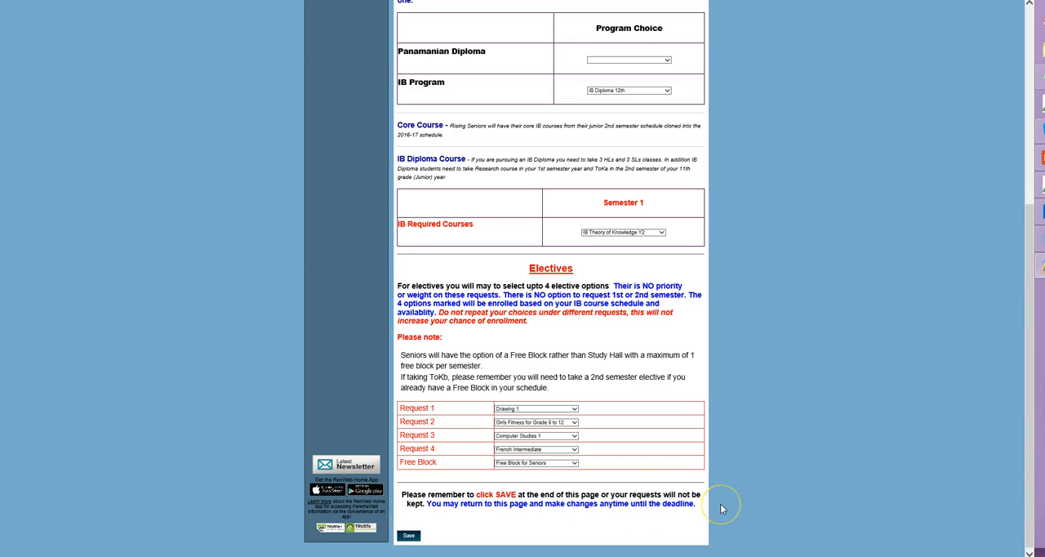
pyautogui.click(409, 536)
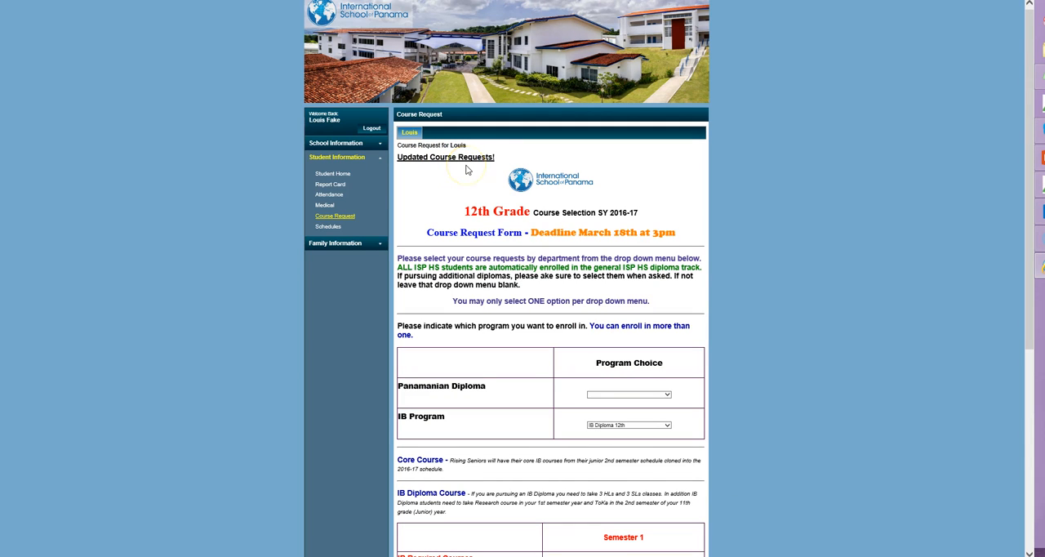
pyautogui.moveTo(702, 277)
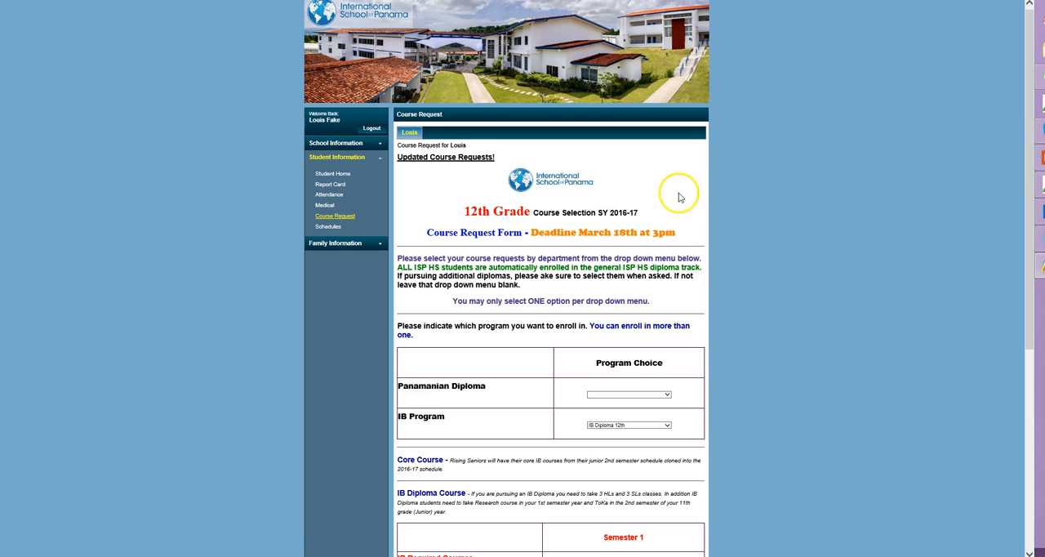
pyautogui.moveTo(1029, 167)
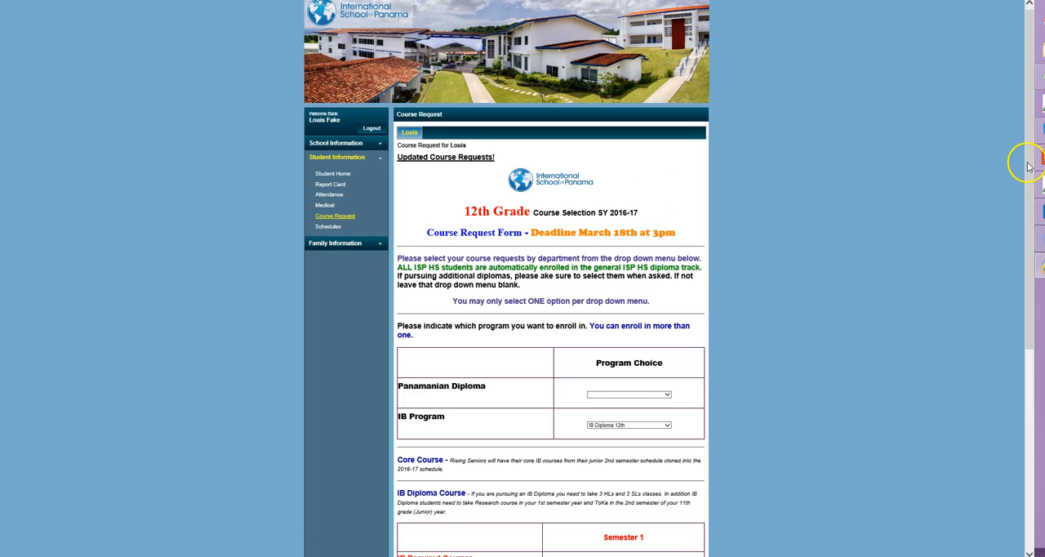
pyautogui.scroll(-3)
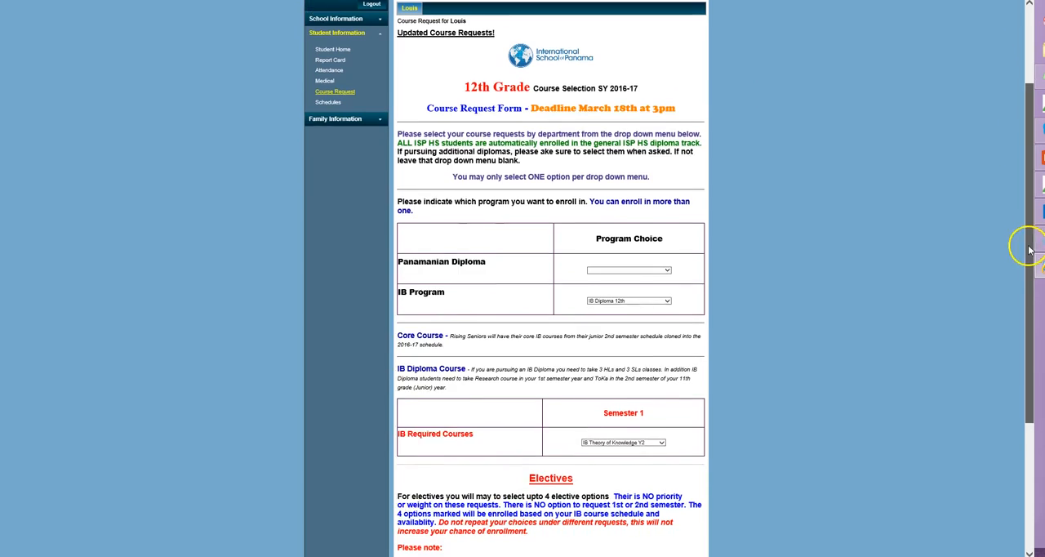
pyautogui.scroll(-3)
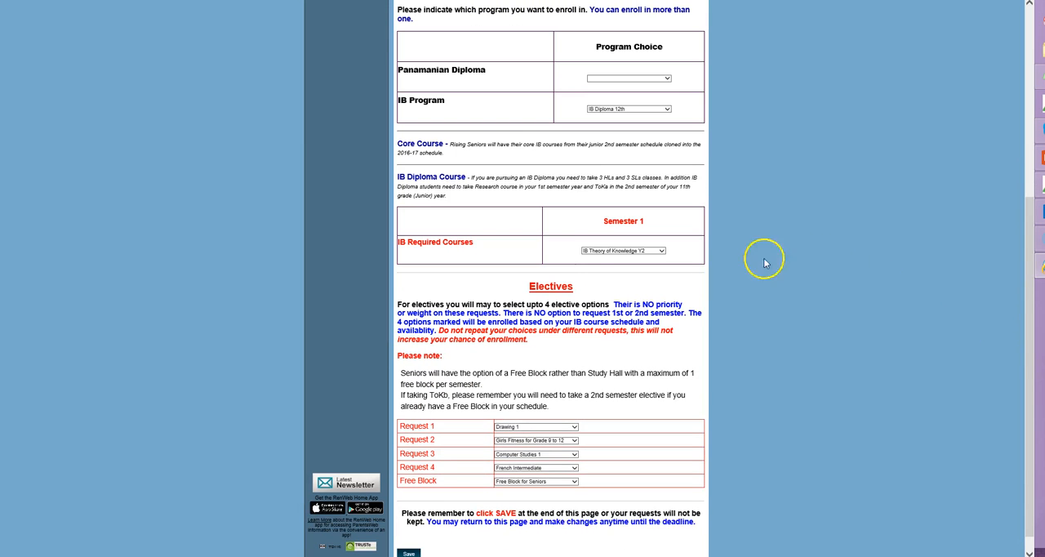
pyautogui.moveTo(614, 291)
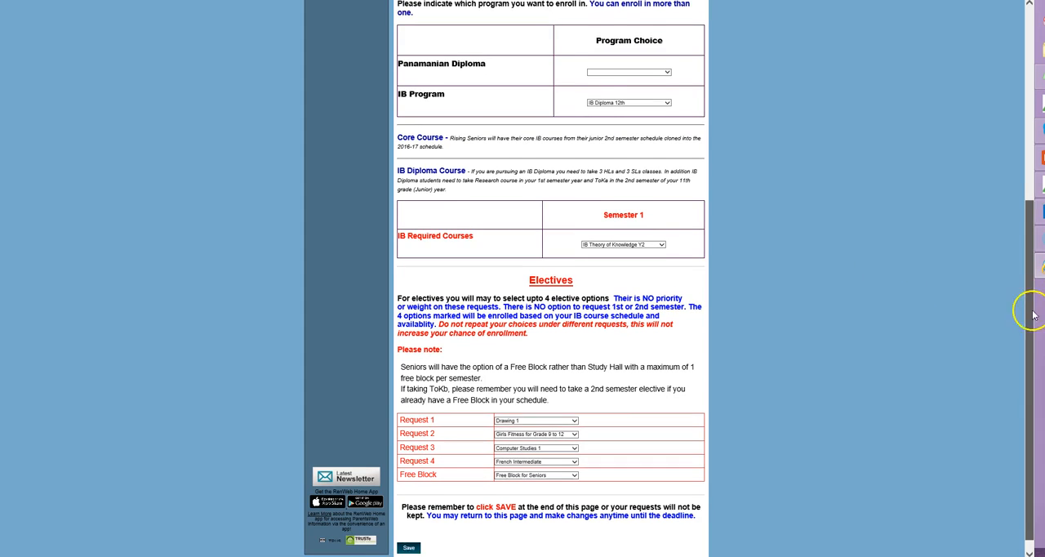
pyautogui.scroll(-3)
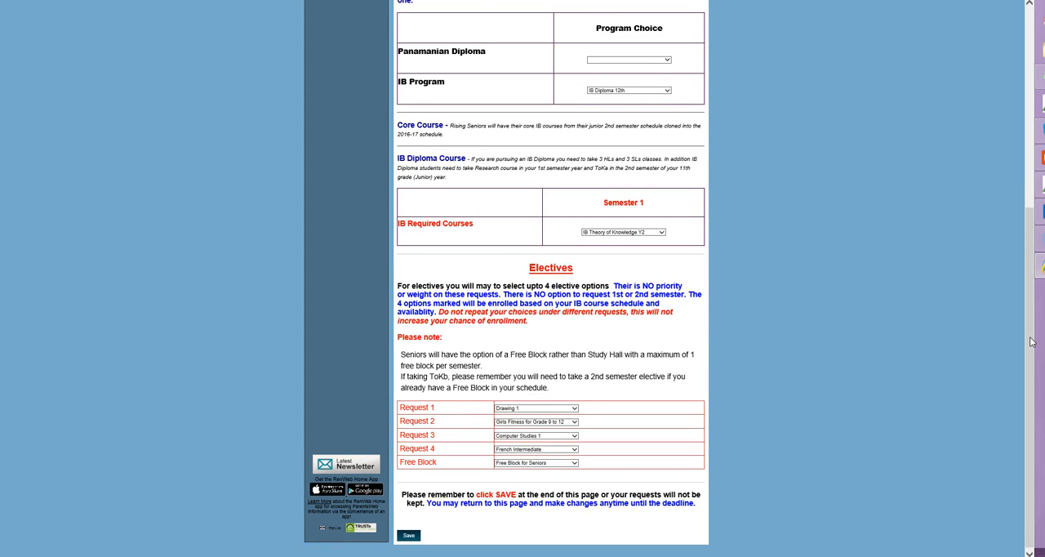